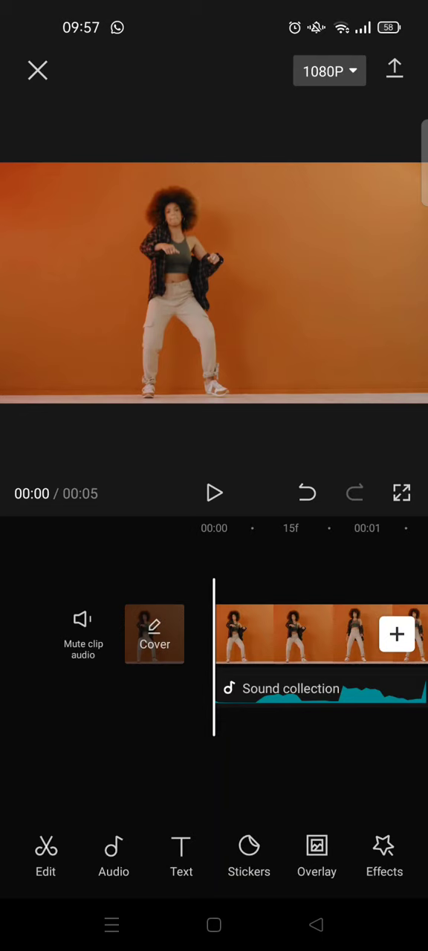
- Add the plain black B&W stock video as an intro clip before the dance footage
click(396, 634)
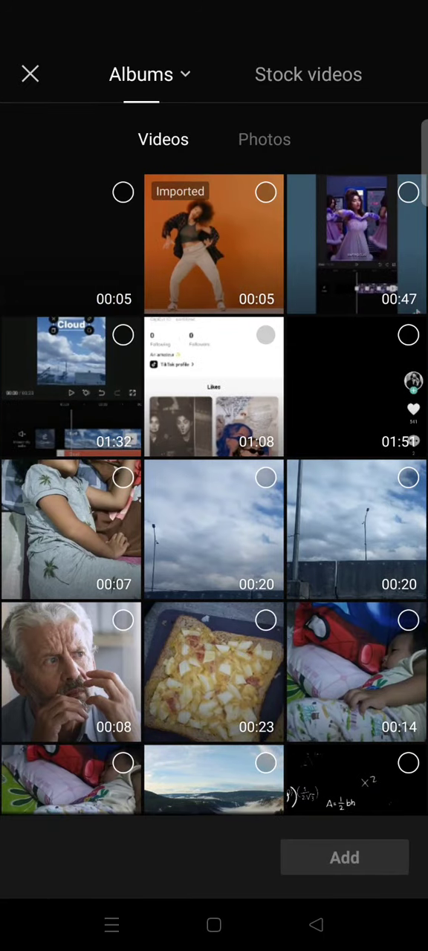
click(308, 75)
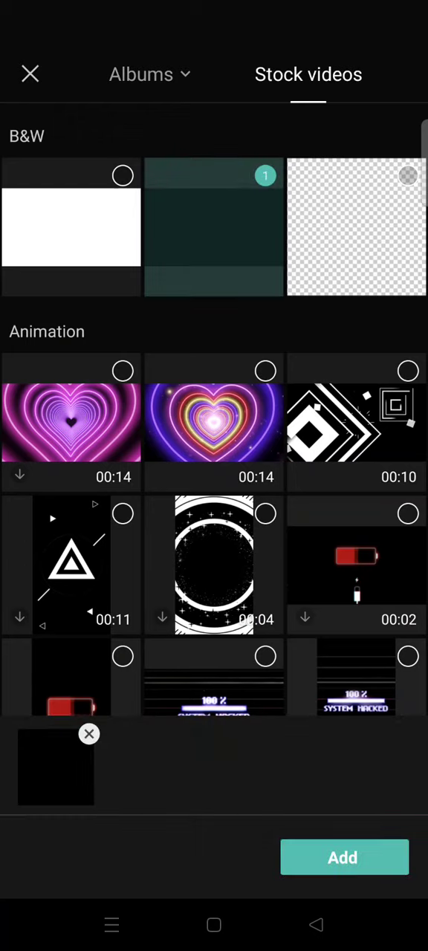
click(343, 857)
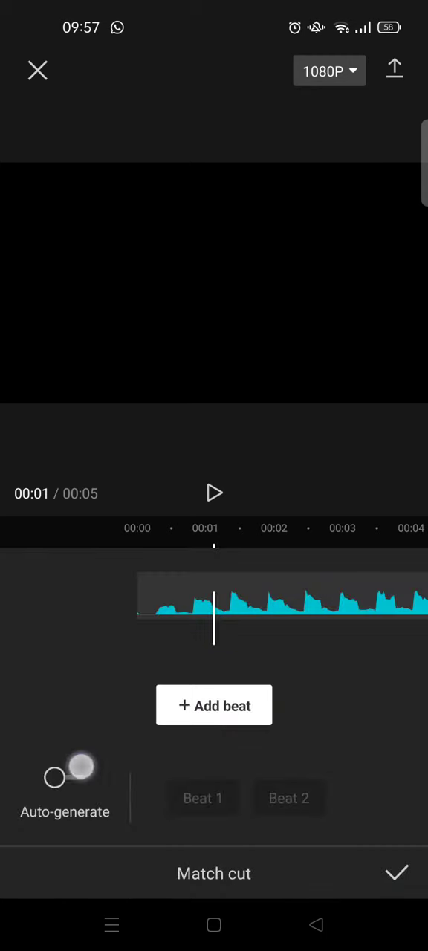
- Auto-generate beat markers on the soundtrack using the Beat 2 pattern
click(288, 798)
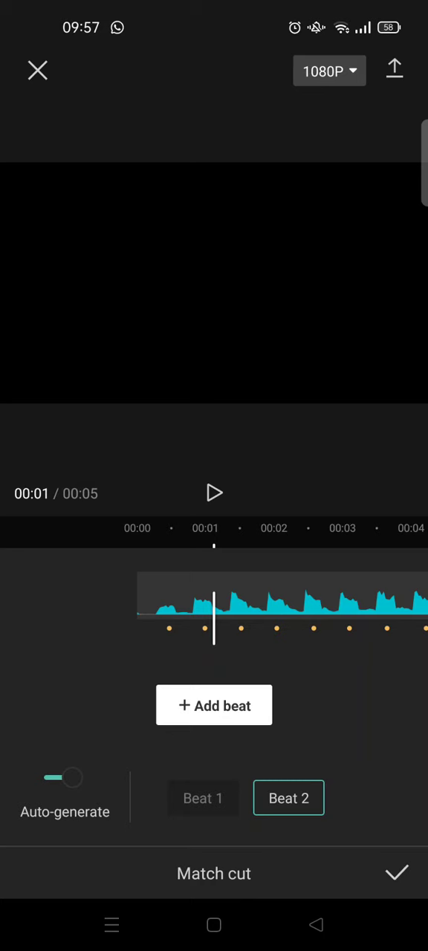
click(396, 874)
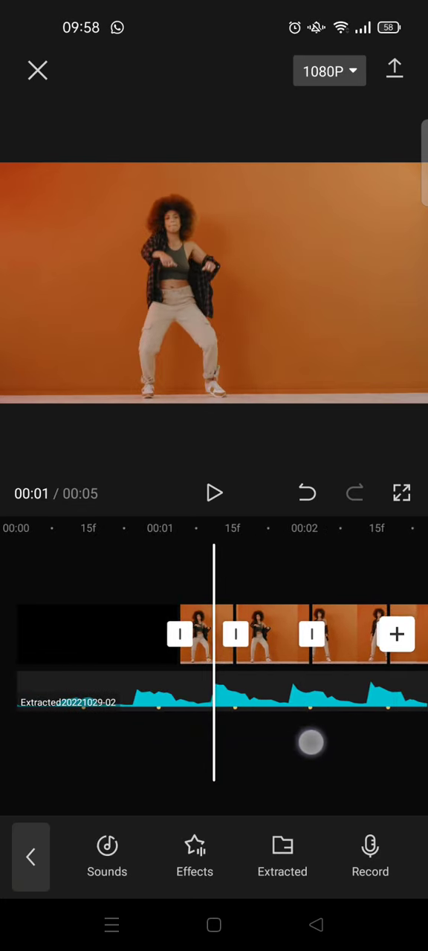
- Select a beat-split dance clip and browse its speed curve presets for Flash In
click(208, 635)
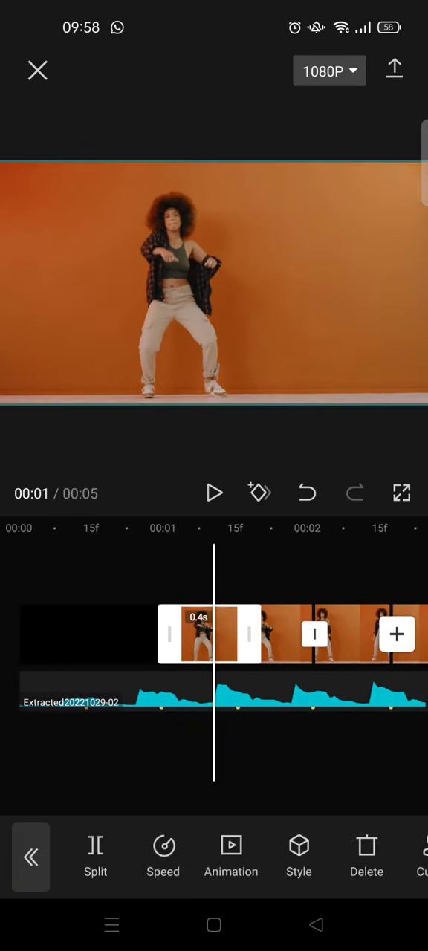
click(163, 855)
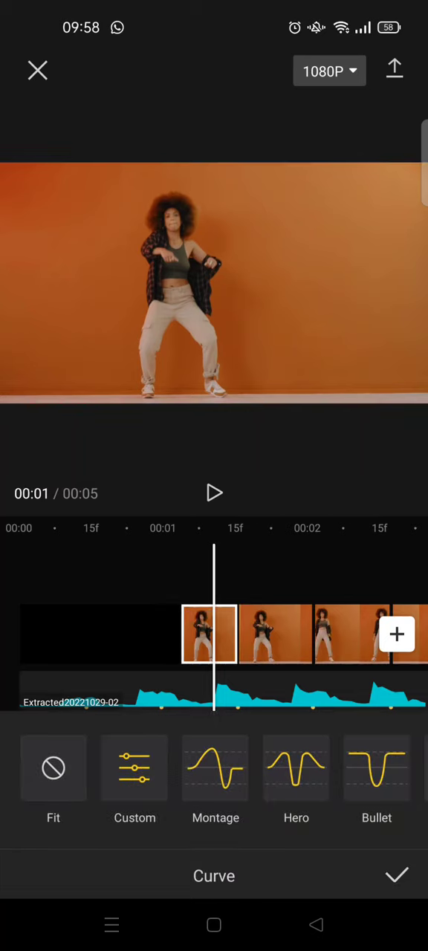
scroll(left, 3)
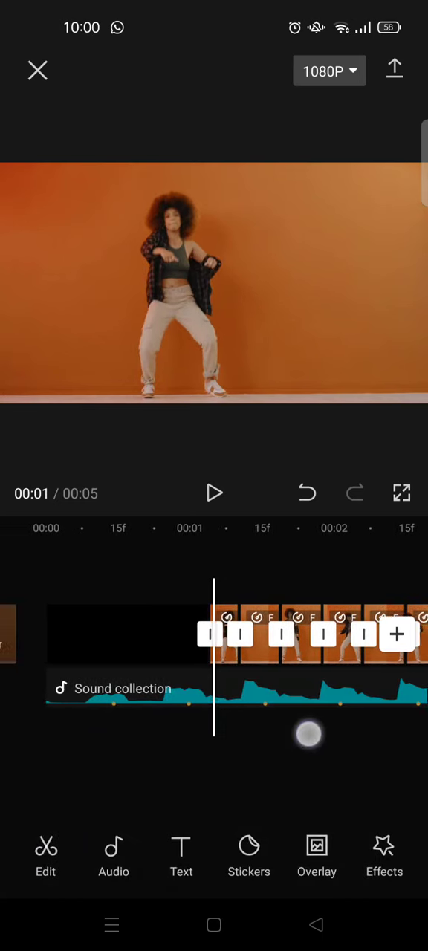
- Add the white stock video as an overlay layer above the dance footage
click(315, 854)
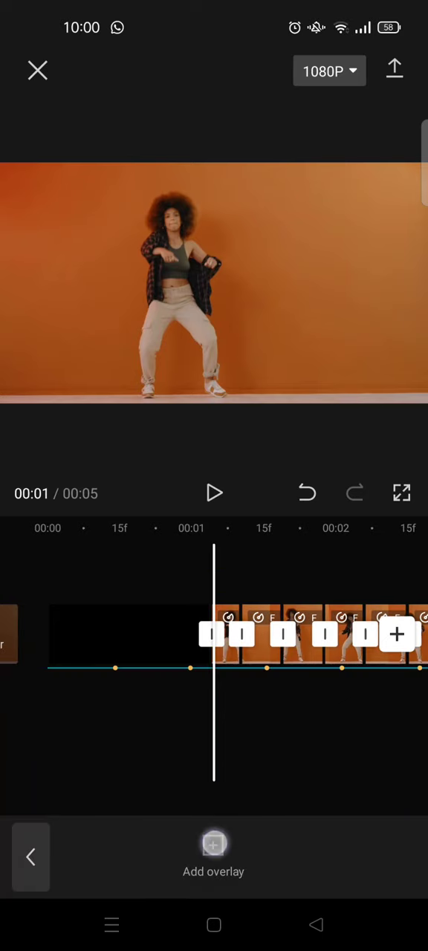
click(213, 843)
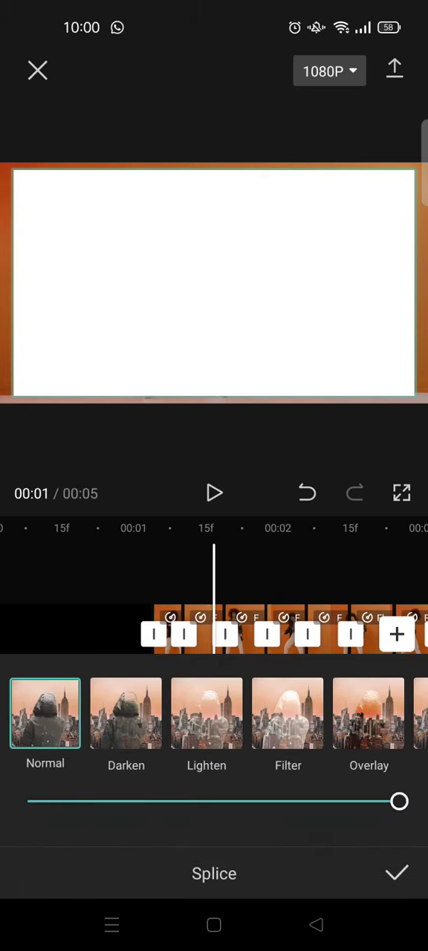
- Set the white overlay's blend mode to Overlay at 50 strength and confirm
click(369, 713)
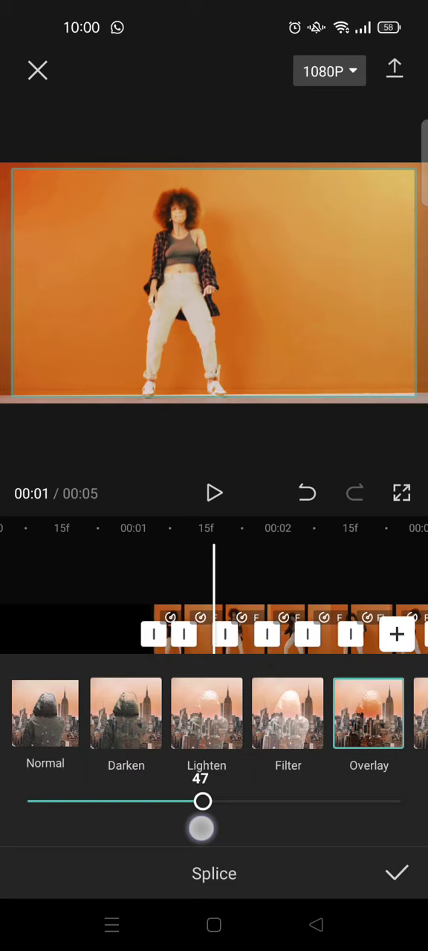
drag(202, 801, 214, 801)
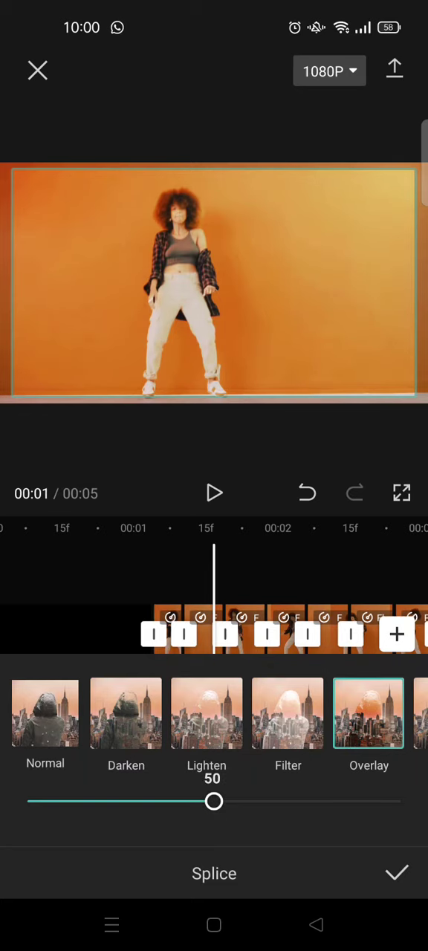
click(397, 873)
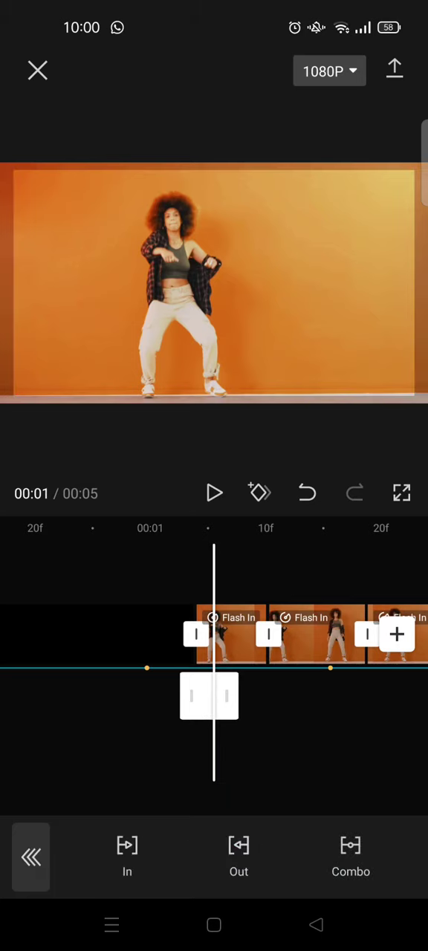
- Trim the white overlay to a roughly 0.1s flash at the first cut
click(239, 856)
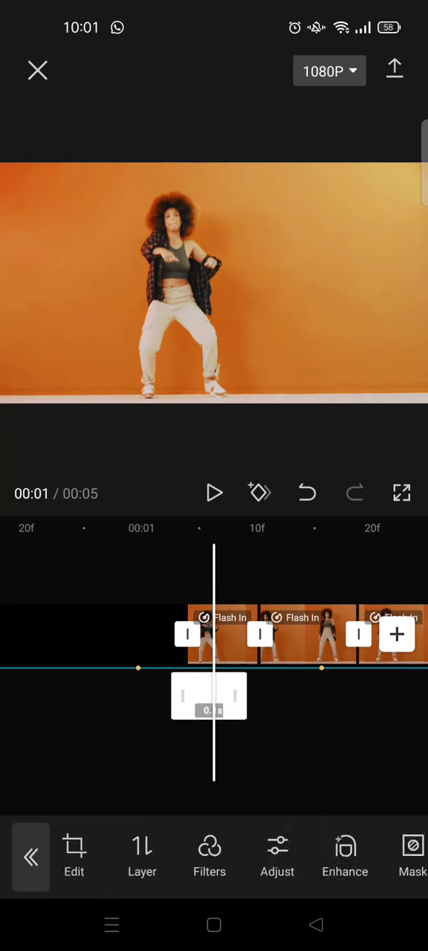
scroll(left, 3)
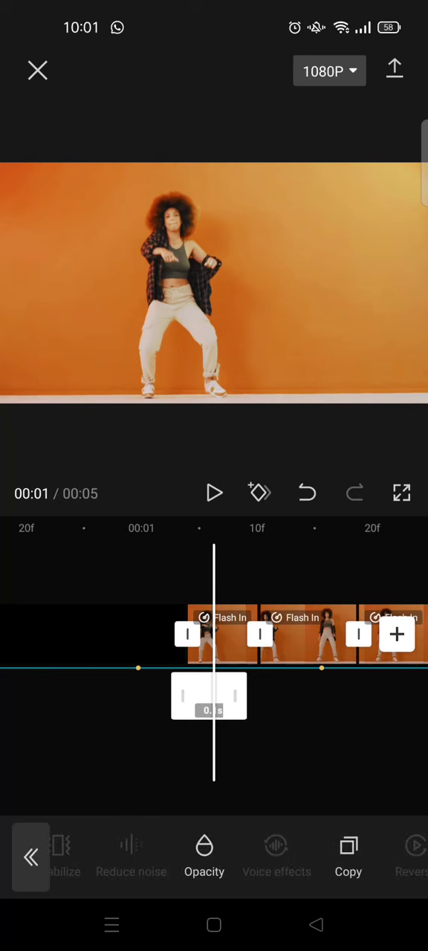